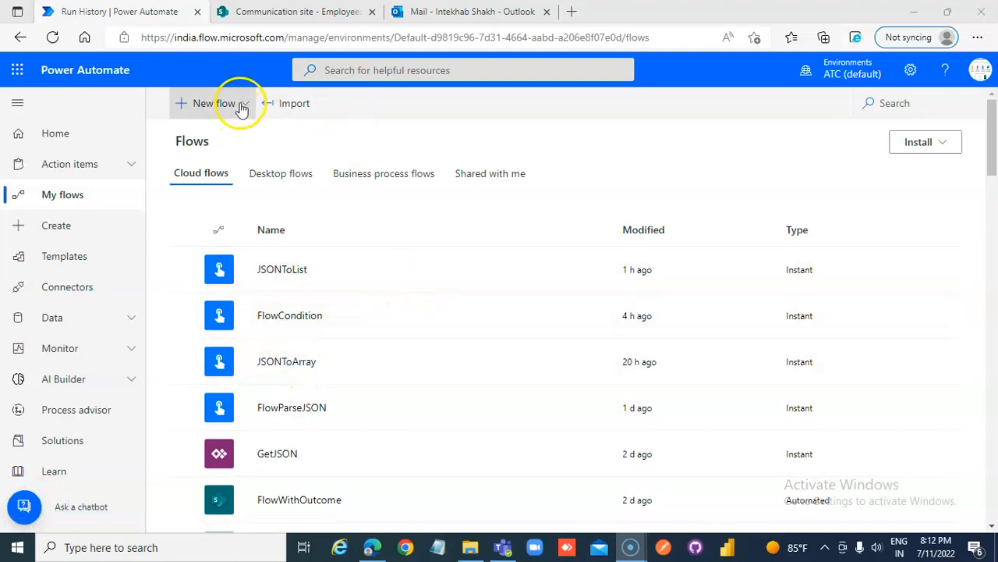
# - Create an instant cloud flow named CopyPasteAction with the Manually trigger a flow trigger
pyautogui.click(214, 103)
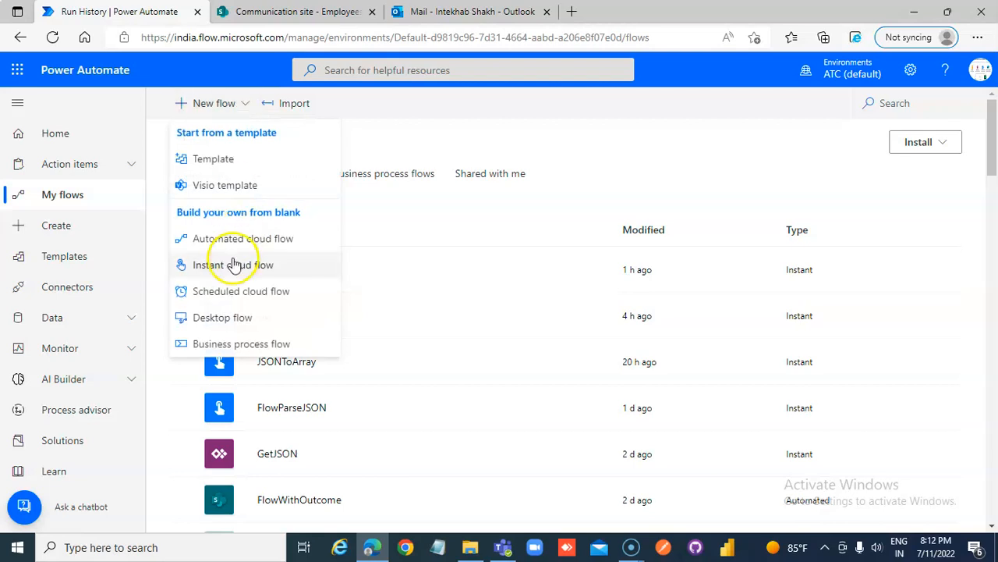
pyautogui.click(233, 265)
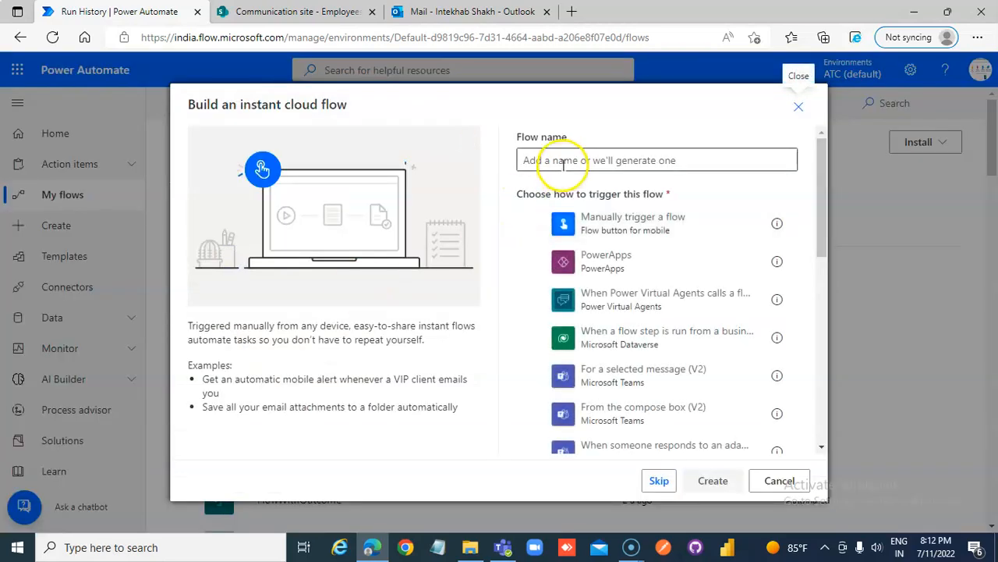
pyautogui.write('COpy')
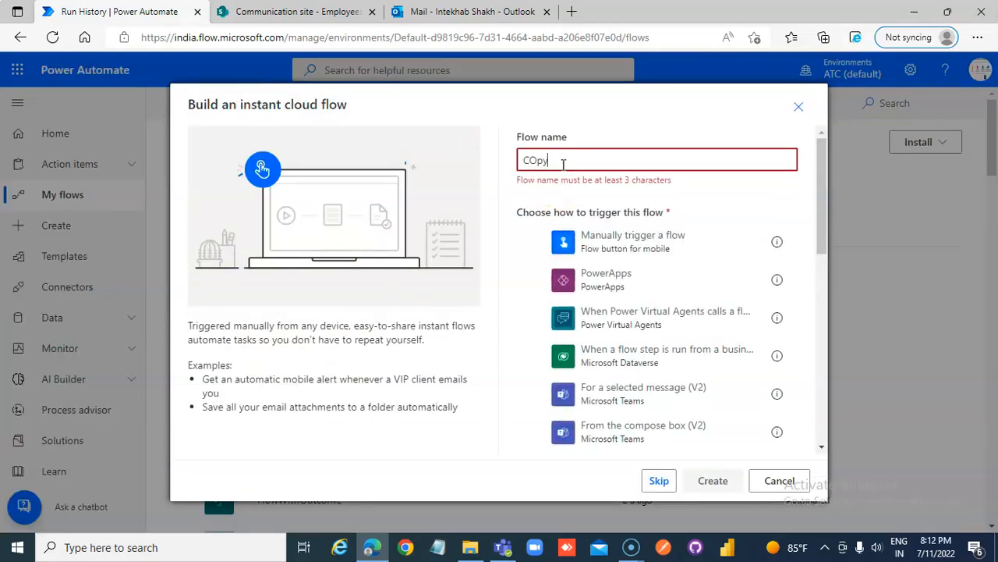
pyautogui.press('BackSpace')
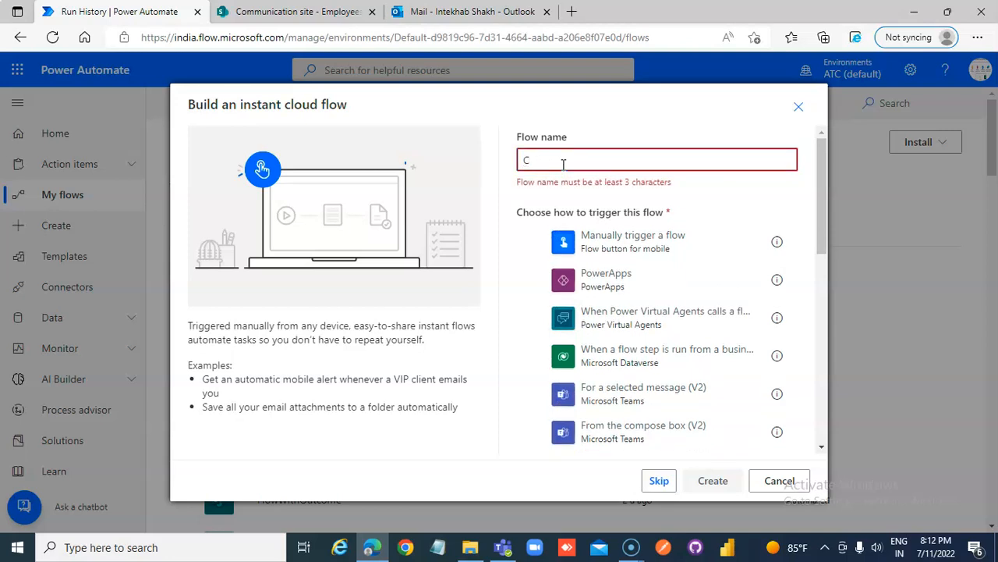
pyautogui.write('opyPasteAction')
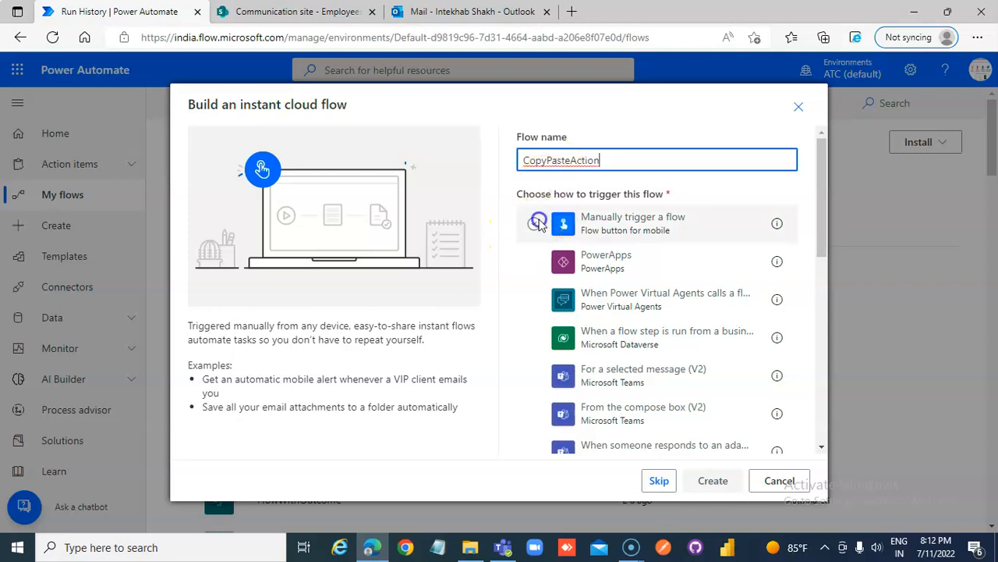
pyautogui.click(711, 480)
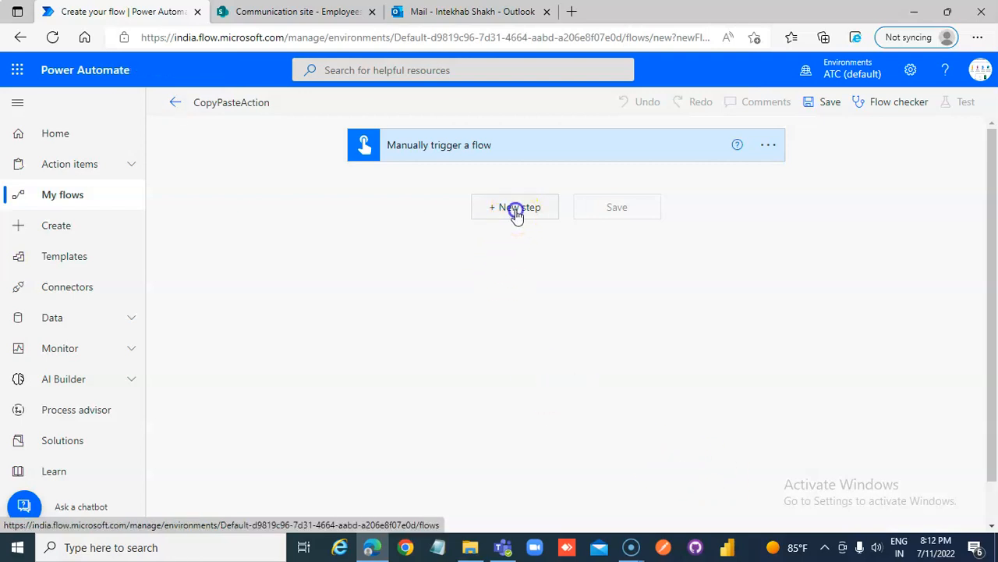
# - Add an Initialize variable step: name x, type Boolean, value true
pyautogui.click(515, 206)
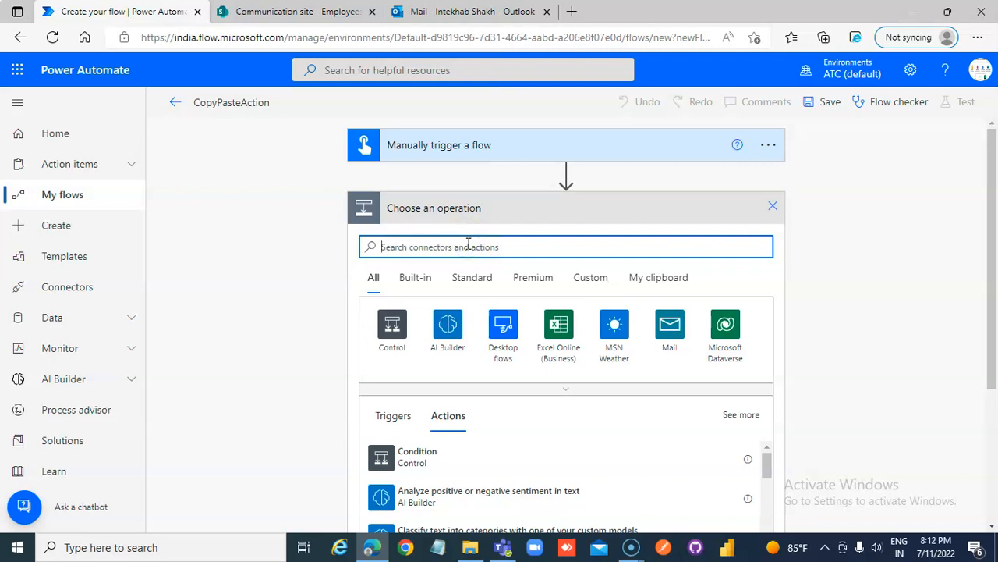
pyautogui.write('Initialize')
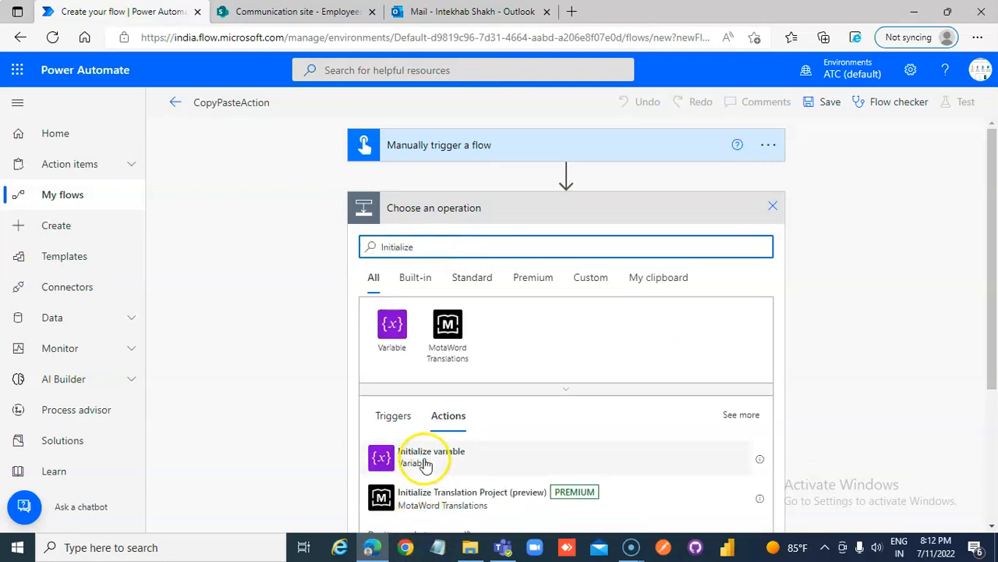
pyautogui.click(431, 459)
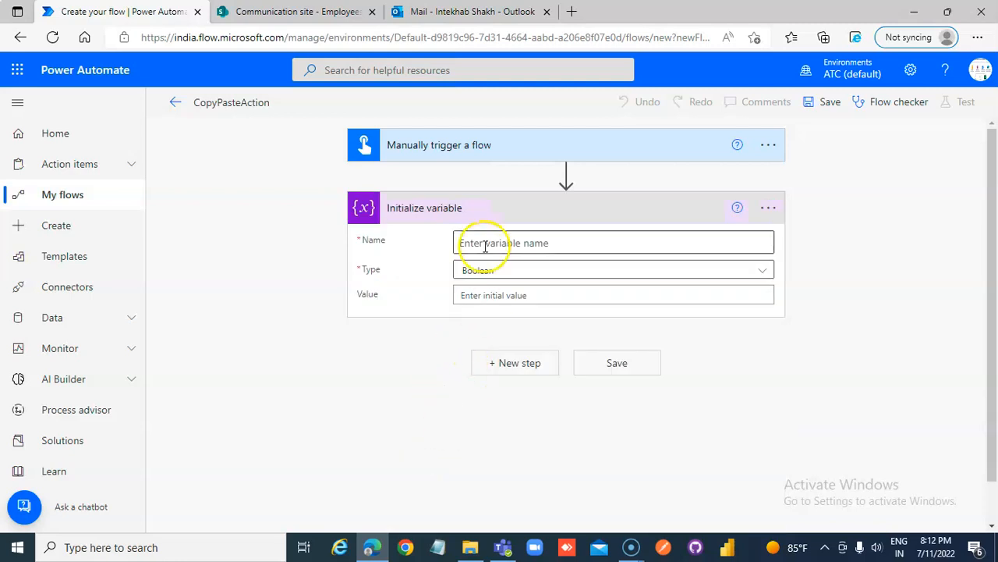
pyautogui.write('x')
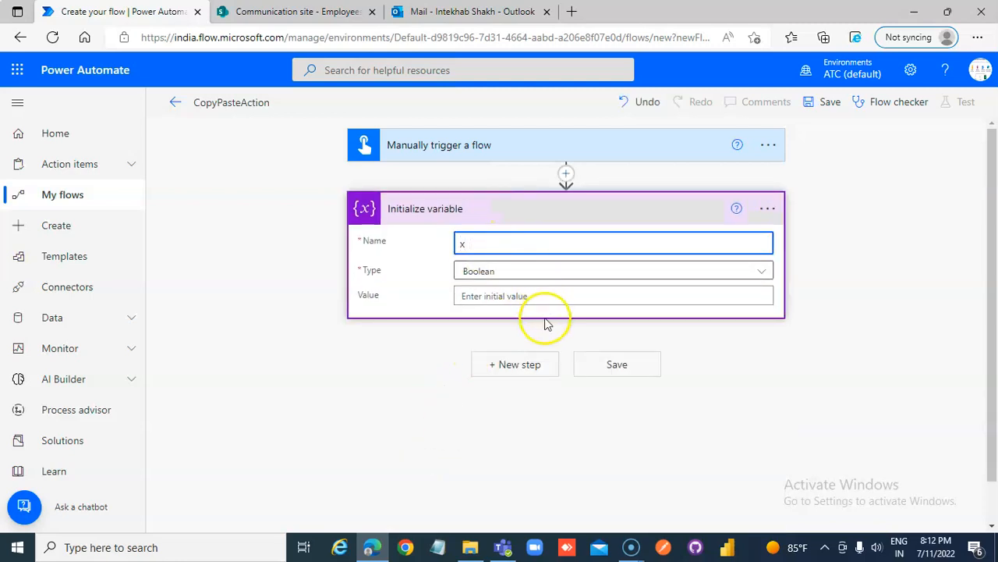
pyautogui.write('true')
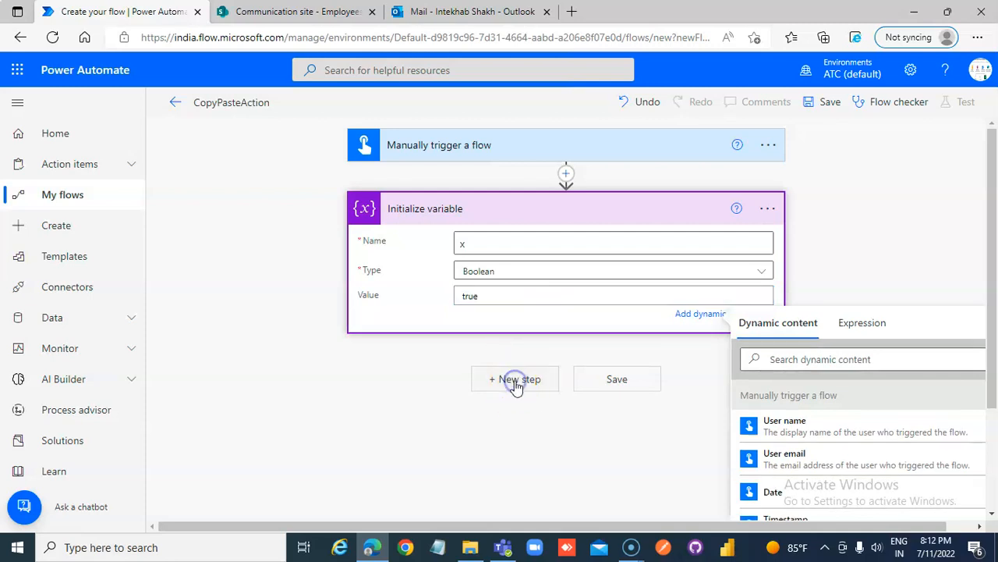
# - Add a Set variable step assigning true to x, then collapse the variable cards
pyautogui.click(515, 379)
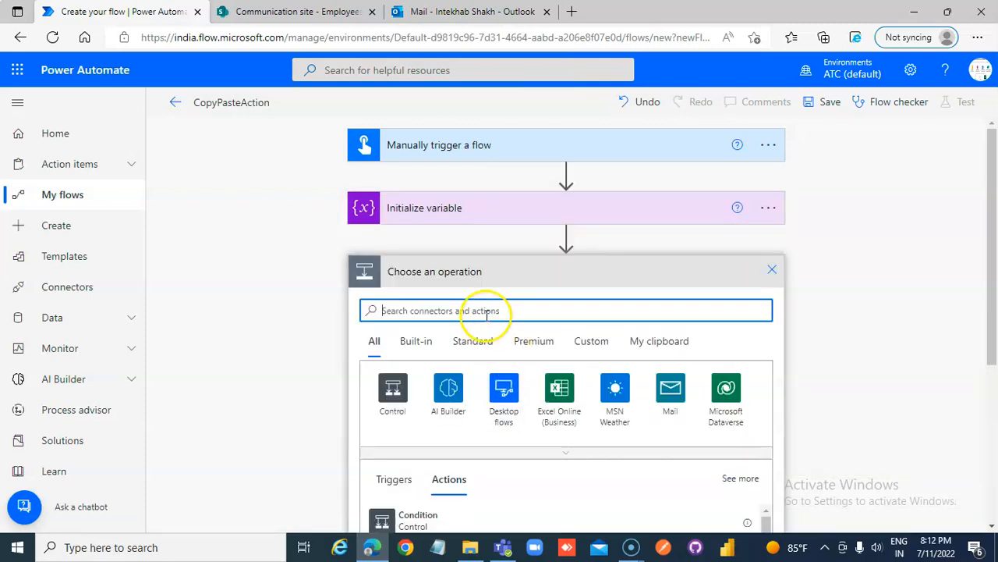
pyautogui.write('set variable')
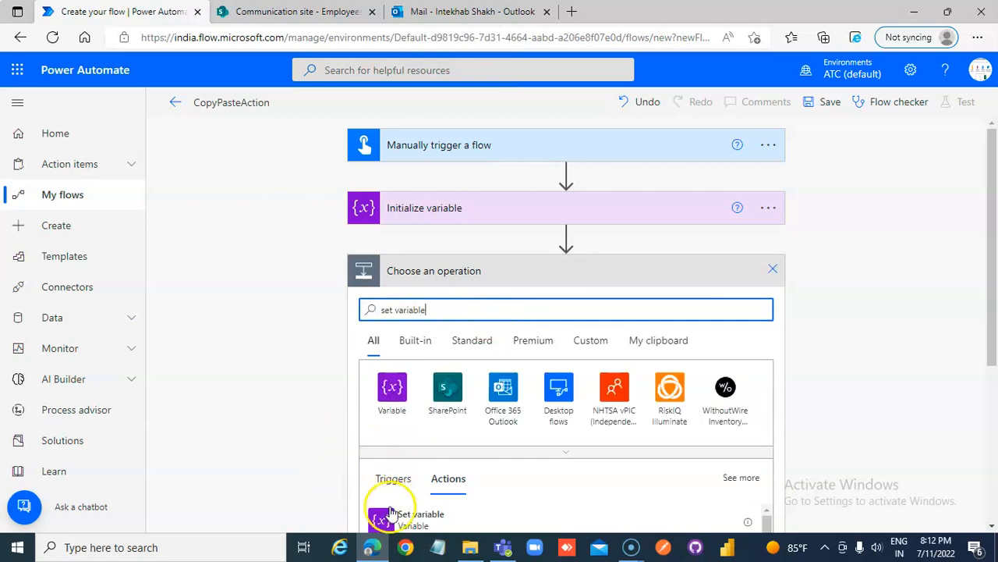
pyautogui.click(414, 513)
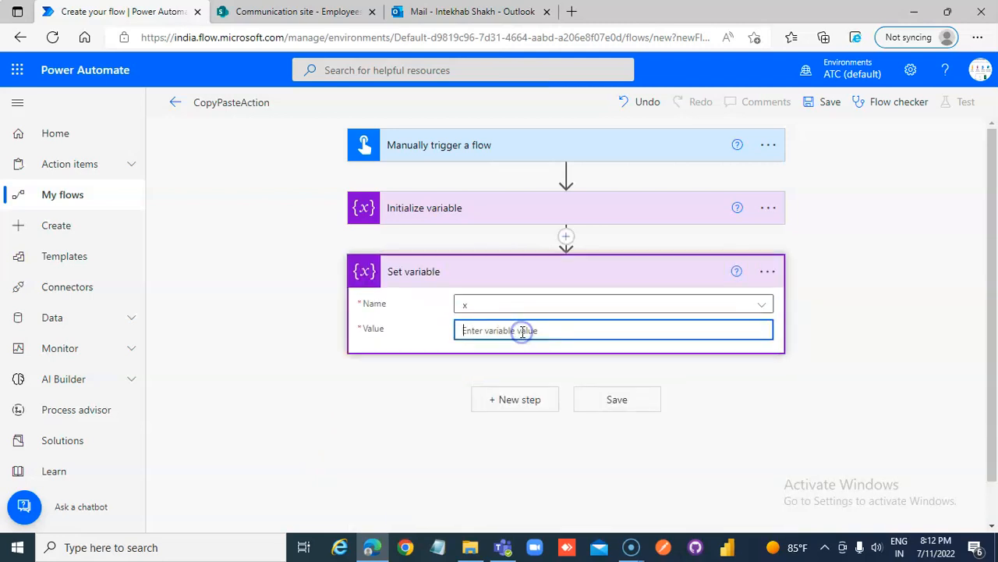
pyautogui.write('true')
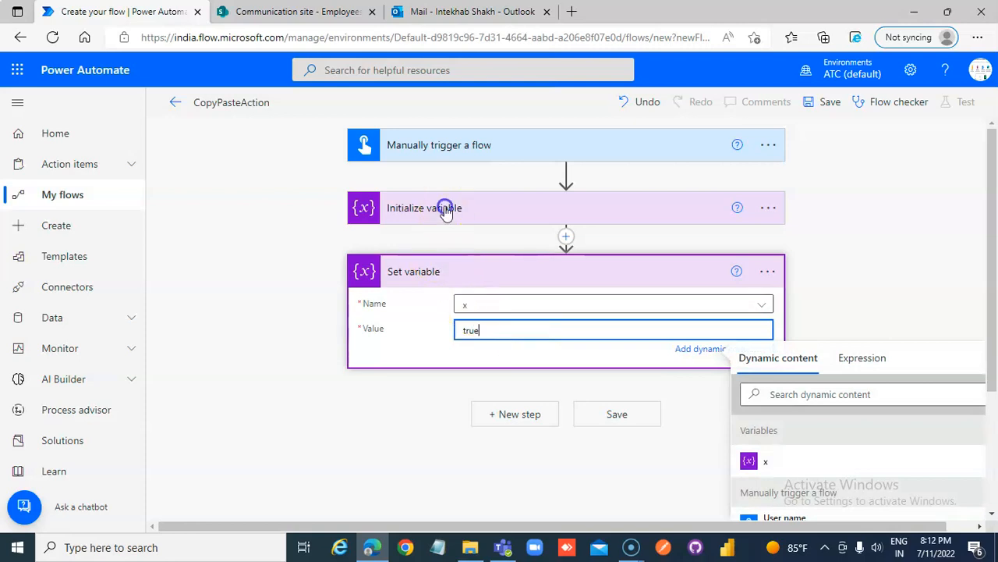
pyautogui.click(445, 208)
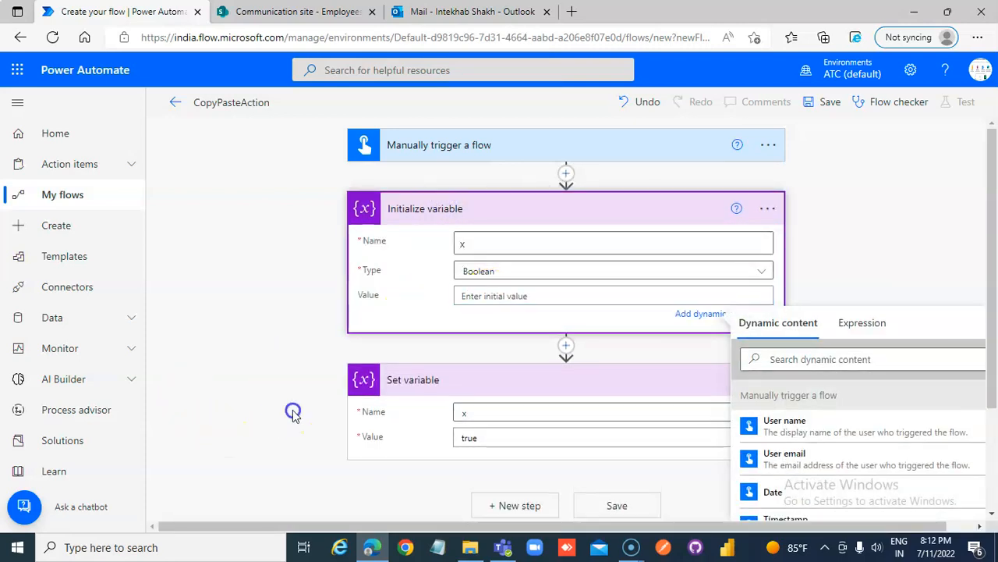
pyautogui.click(515, 505)
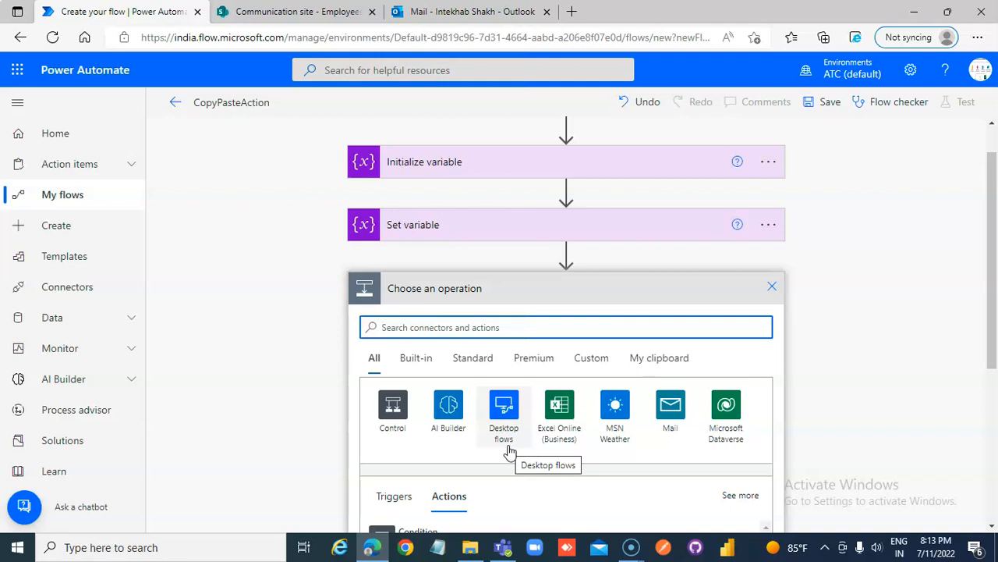
# - Add a Condition control checking variable x is equal to true
pyautogui.click(500, 326)
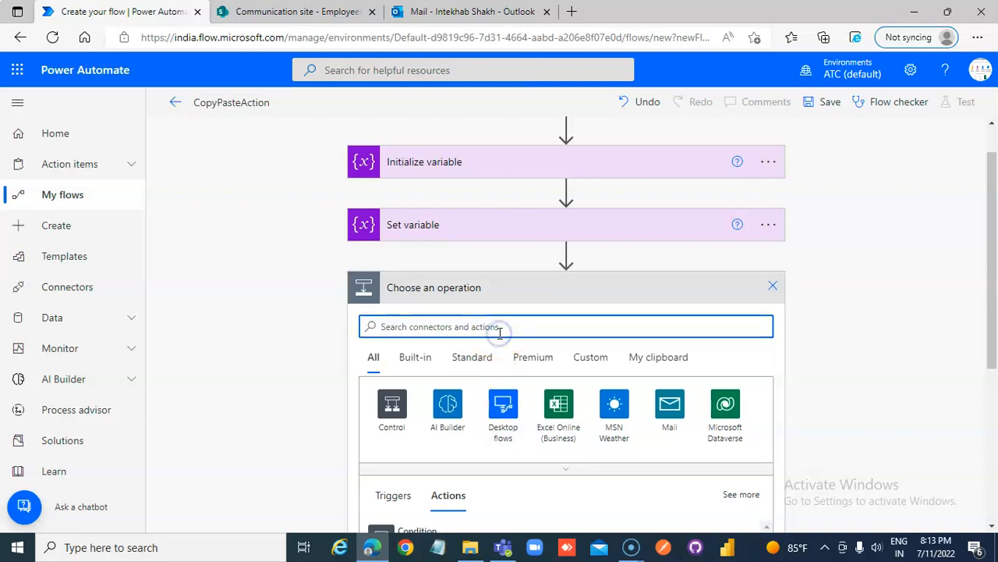
pyautogui.write('condition')
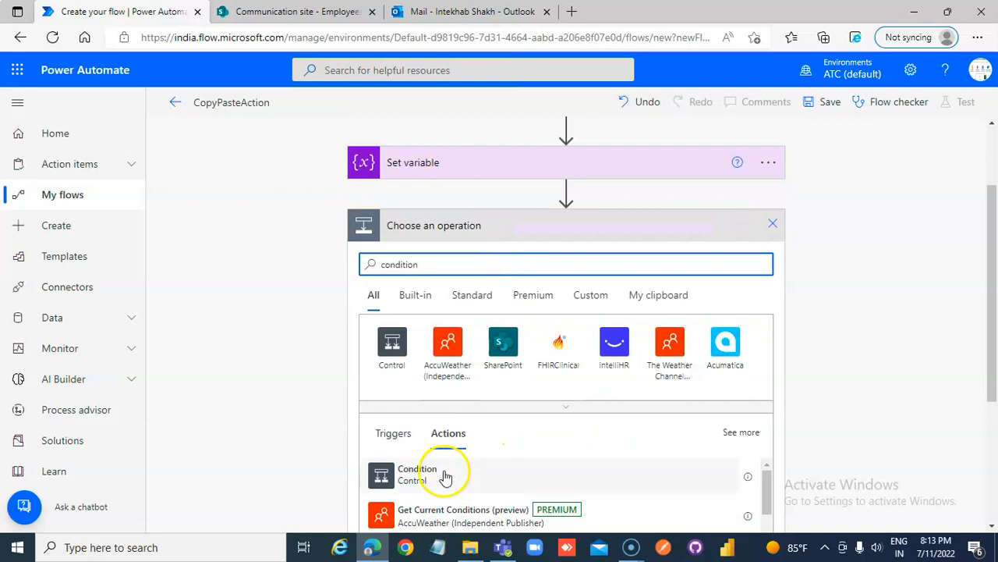
pyautogui.click(418, 475)
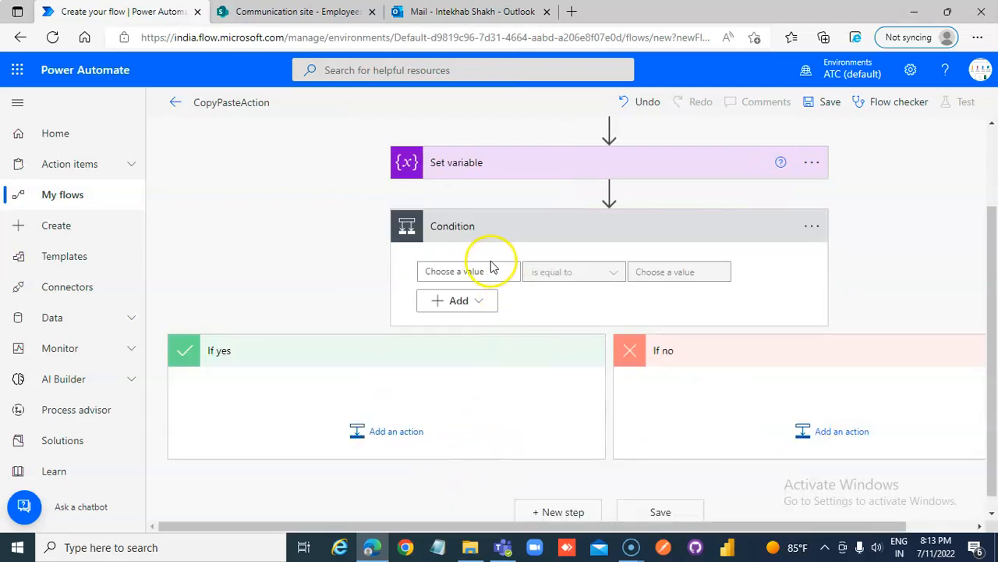
pyautogui.click(468, 271)
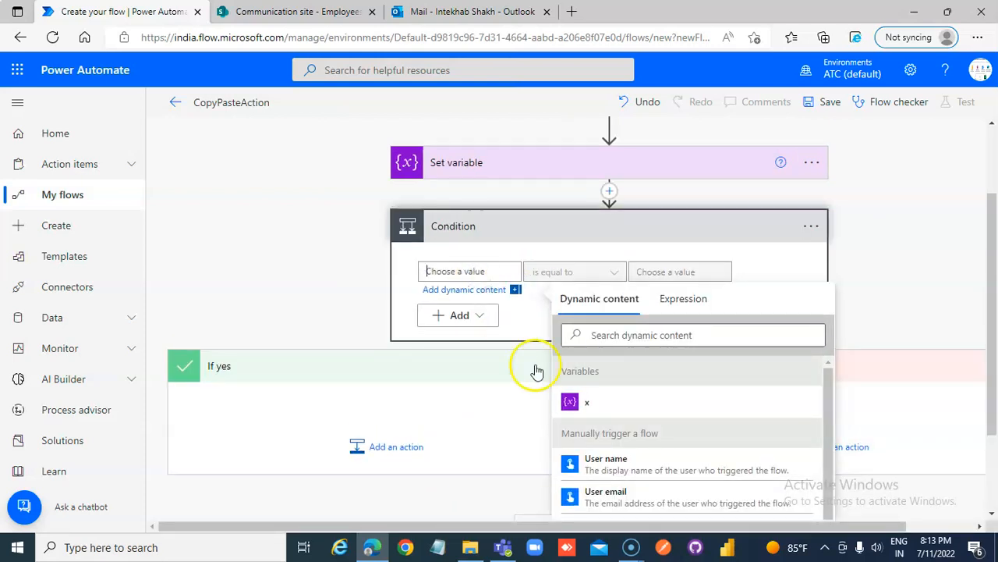
pyautogui.click(586, 403)
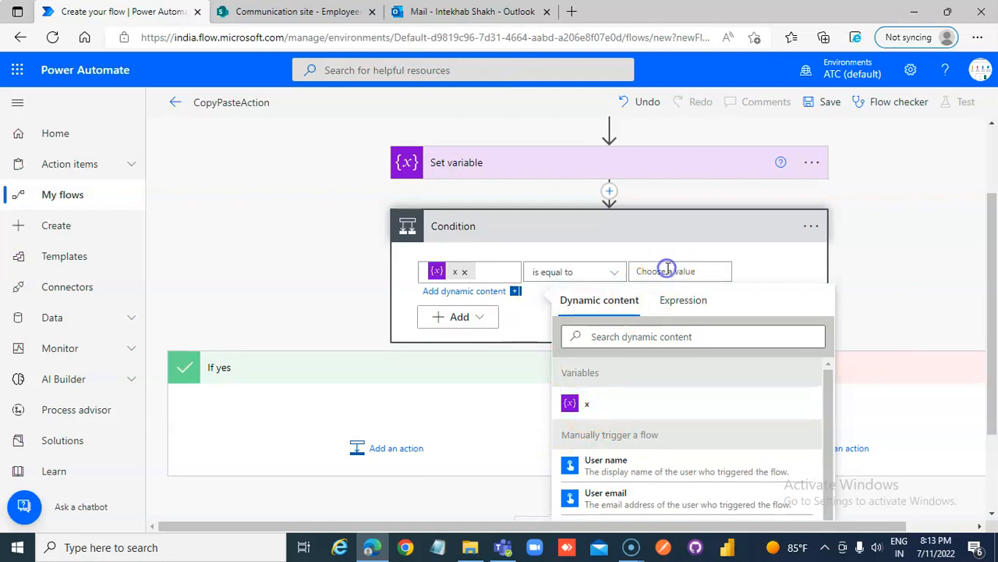
pyautogui.write('true')
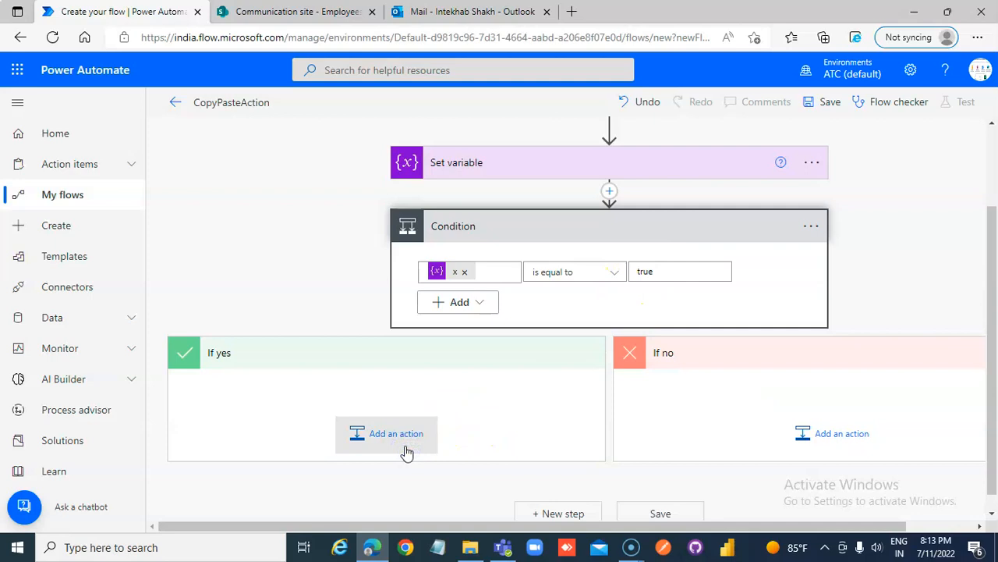
# - Add a Send an email (V2) action in If yes addressed to the user
pyautogui.click(396, 434)
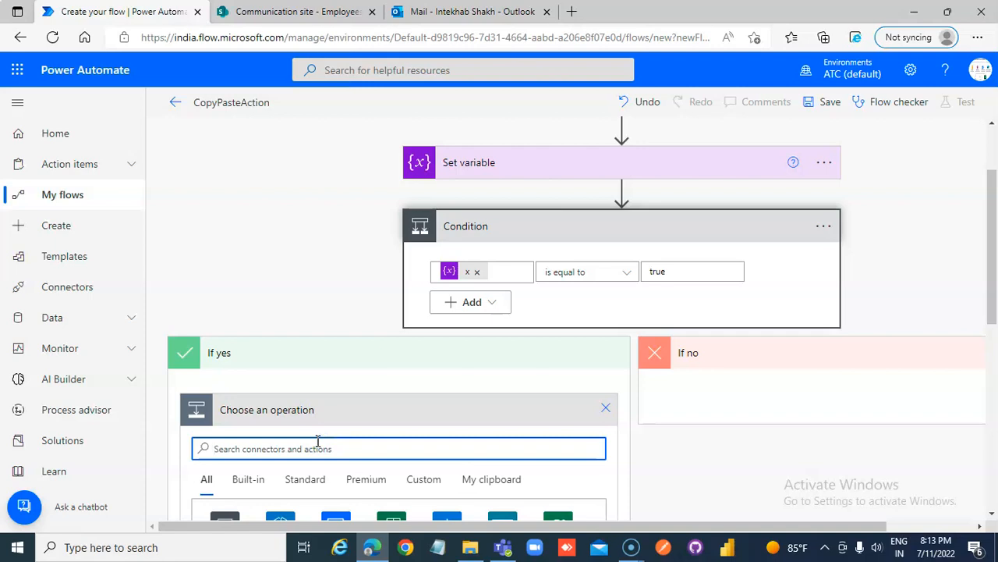
pyautogui.write('send an email')
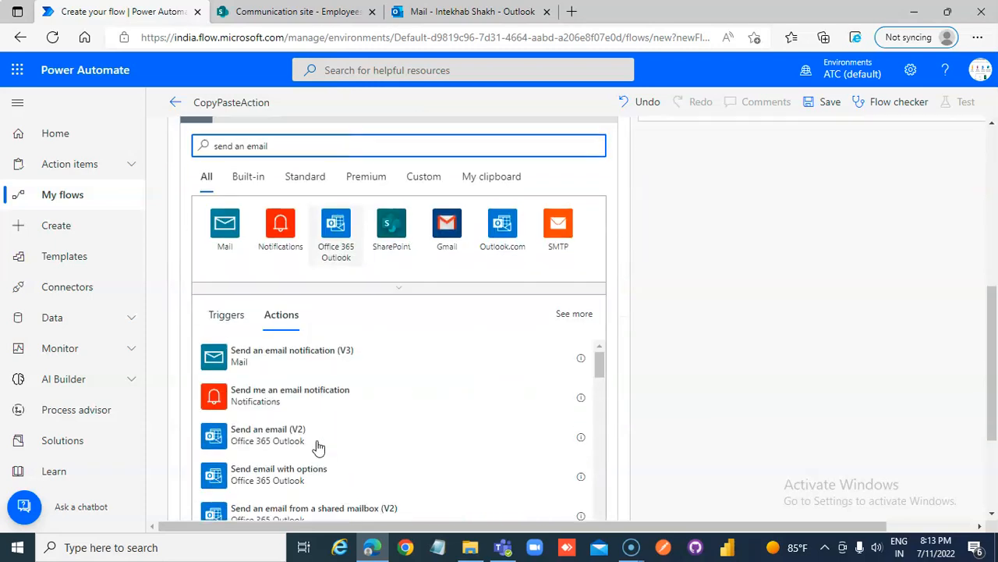
pyautogui.click(268, 433)
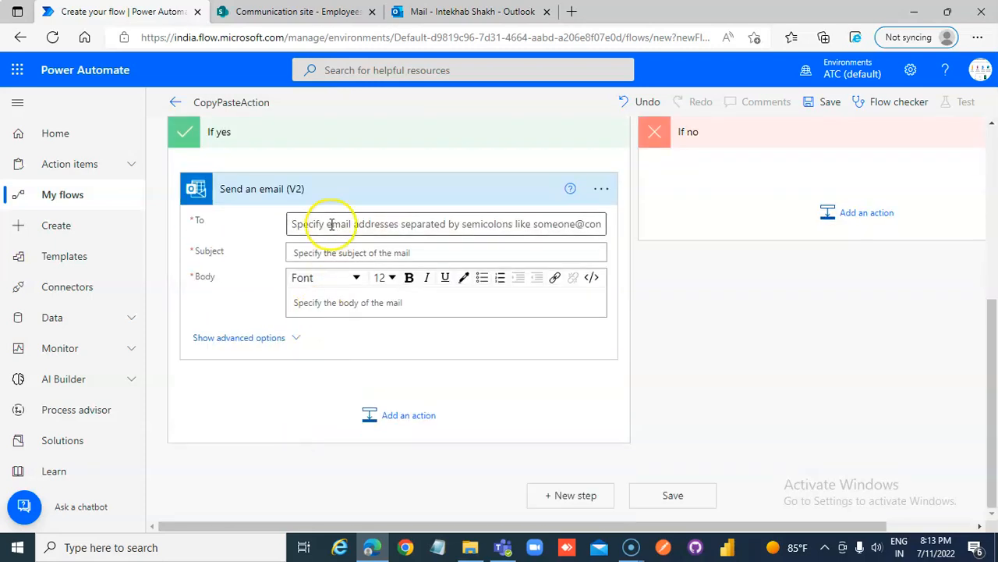
pyautogui.write('aalum')
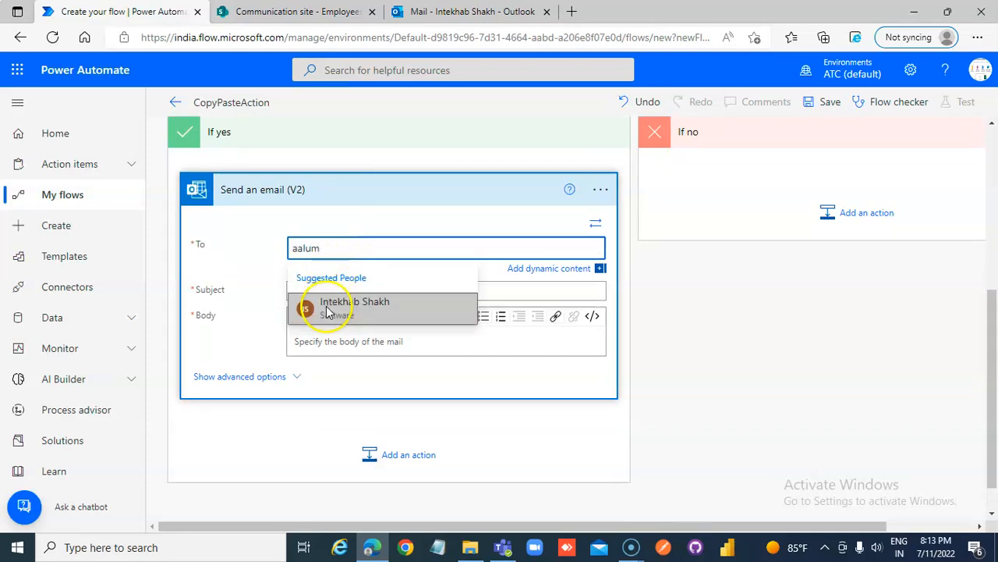
pyautogui.click(354, 305)
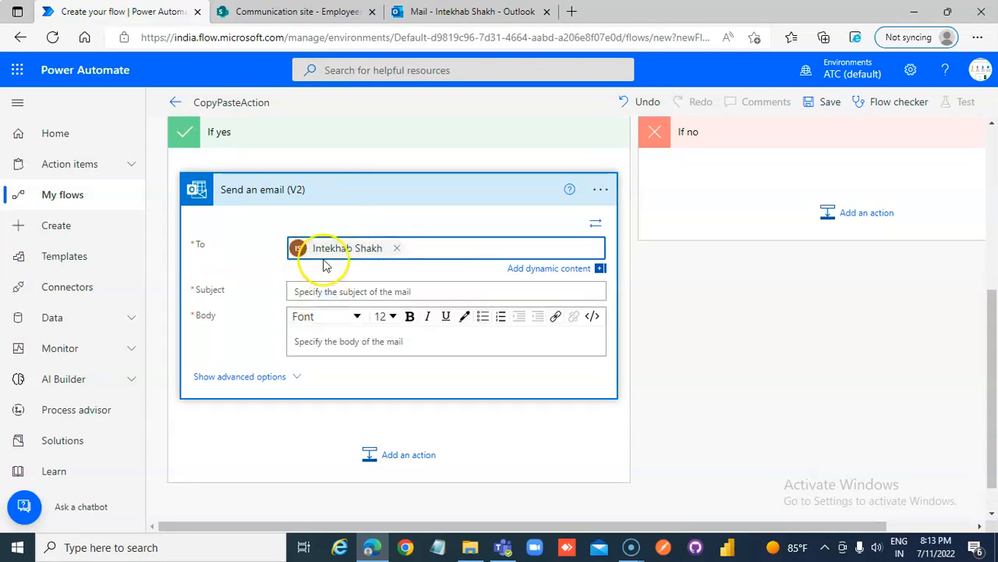
# - Set the If yes email's subject and body to 'Inside yes'
pyautogui.click(446, 292)
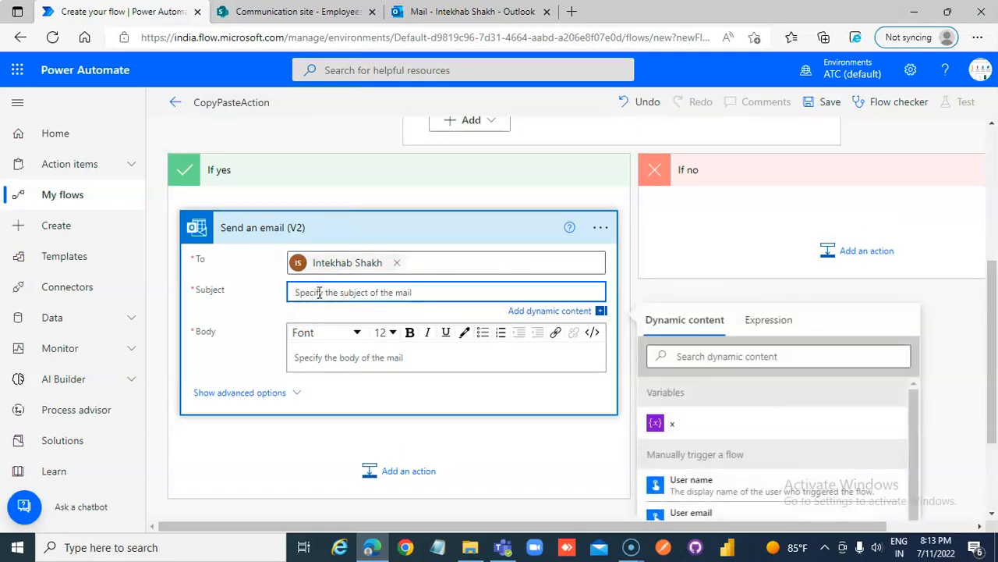
pyautogui.write('Inside yes')
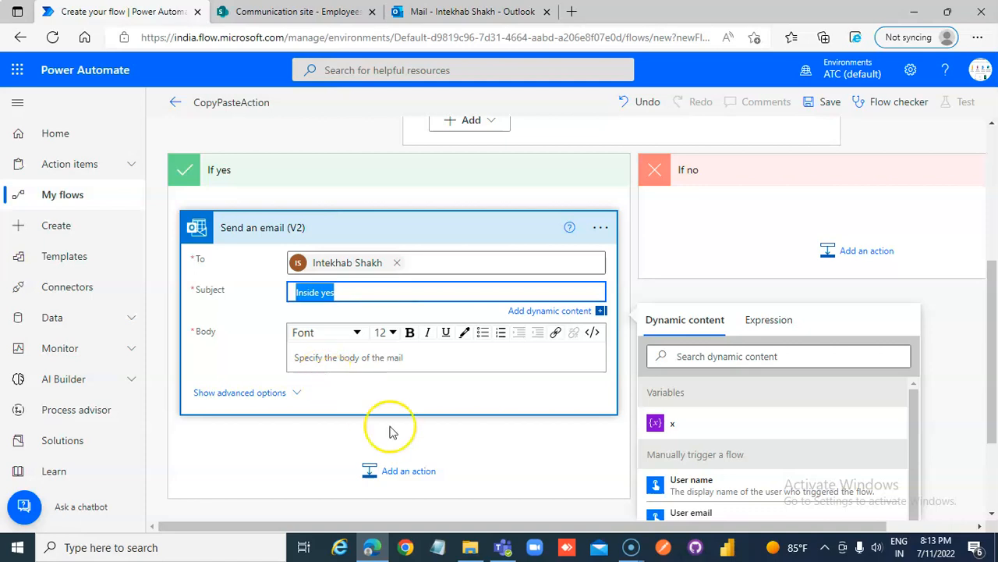
pyautogui.write('Inside yes')
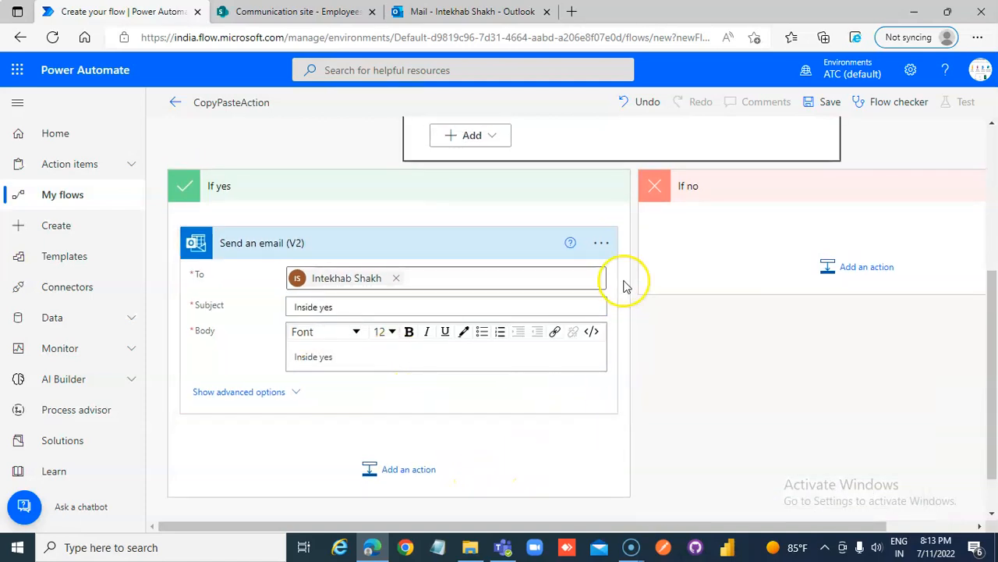
pyautogui.click(601, 244)
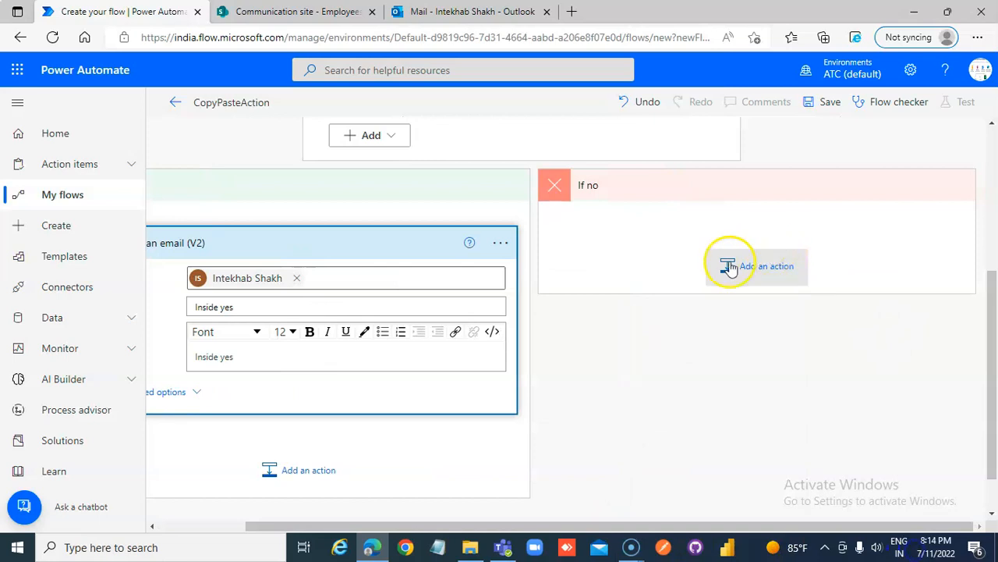
# - Paste the copied Send an email (V2) action from My clipboard into the If no branch
pyautogui.click(767, 265)
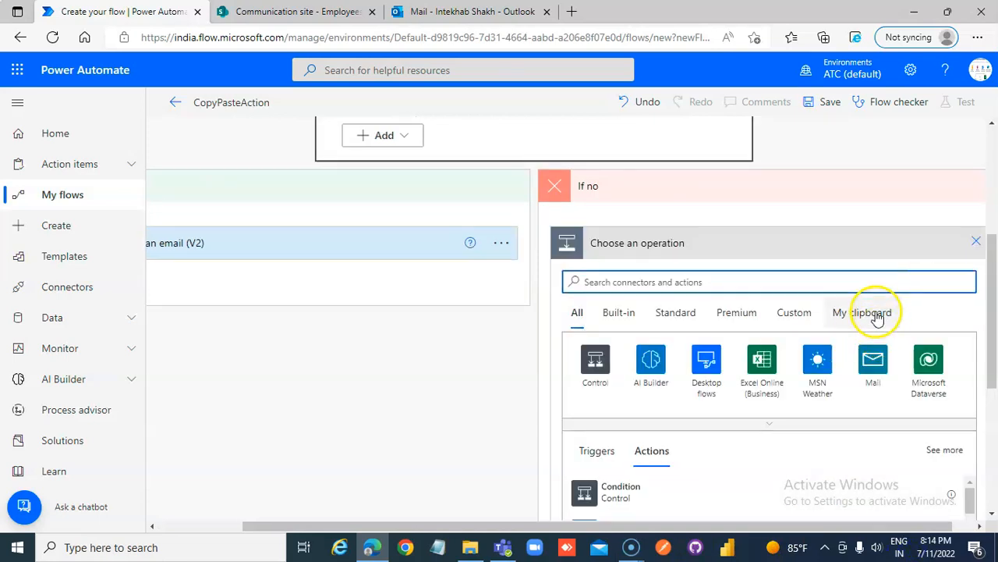
pyautogui.click(861, 312)
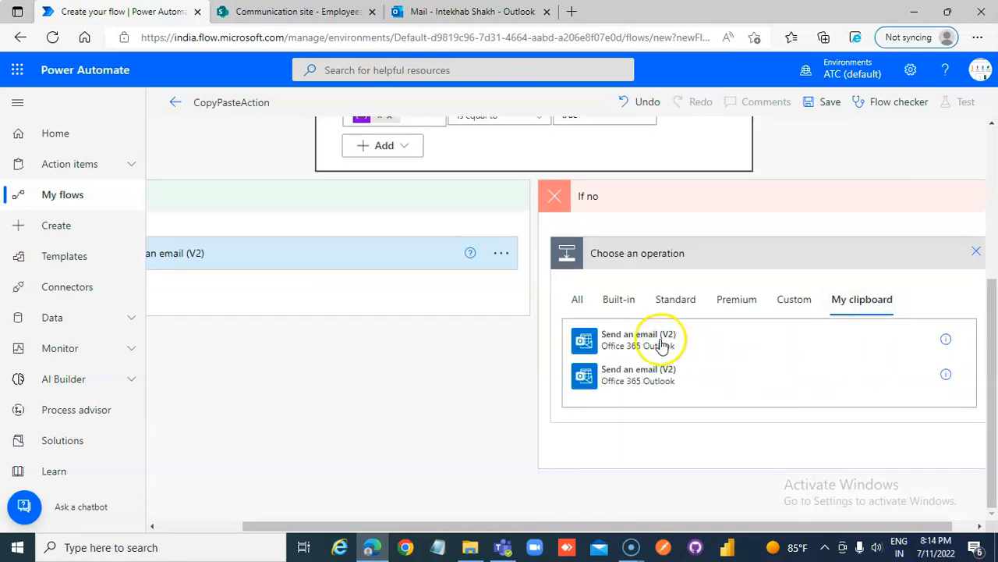
pyautogui.click(976, 250)
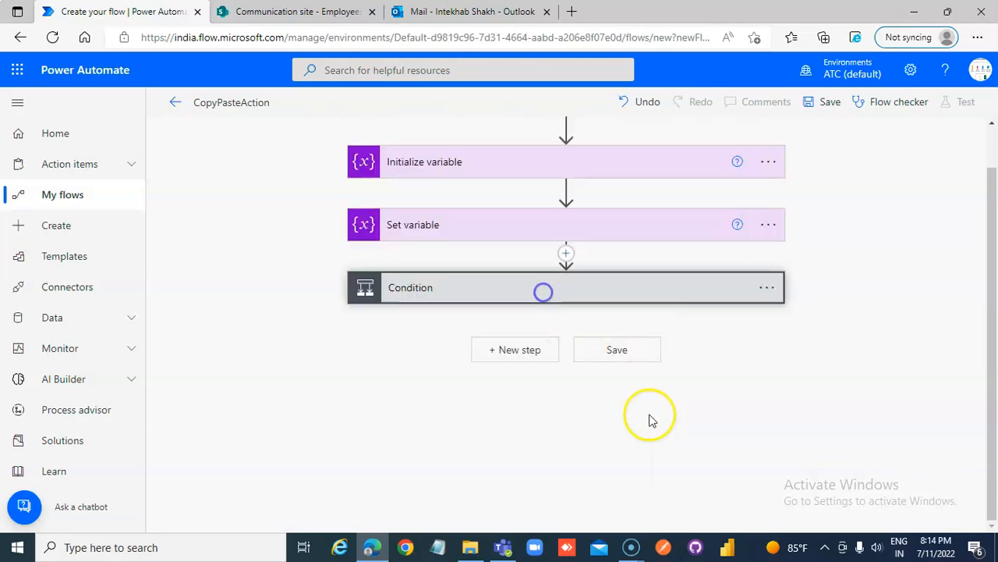
pyautogui.click(565, 287)
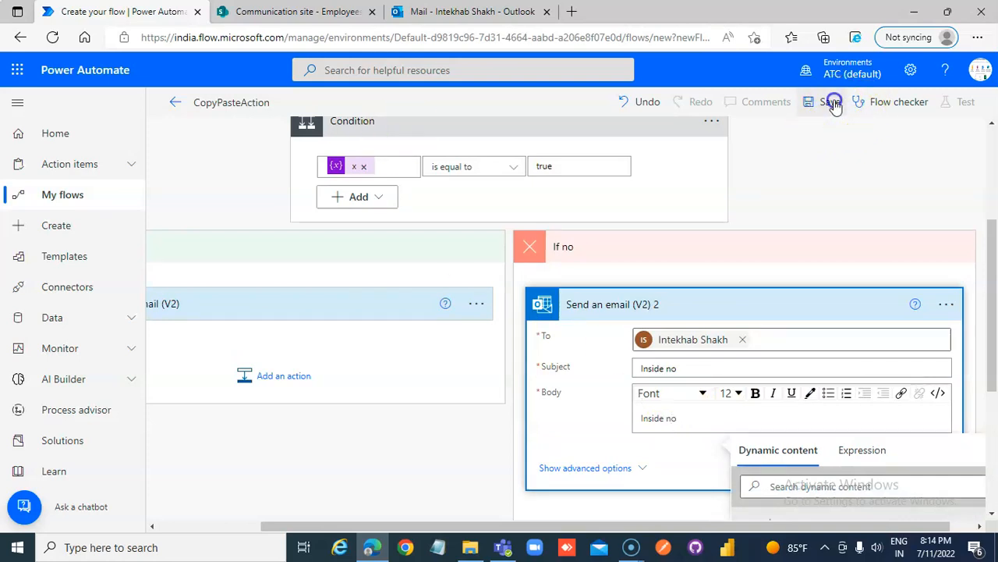
# - Save the flow and run a manual test of CopyPasteAction
pyautogui.click(830, 102)
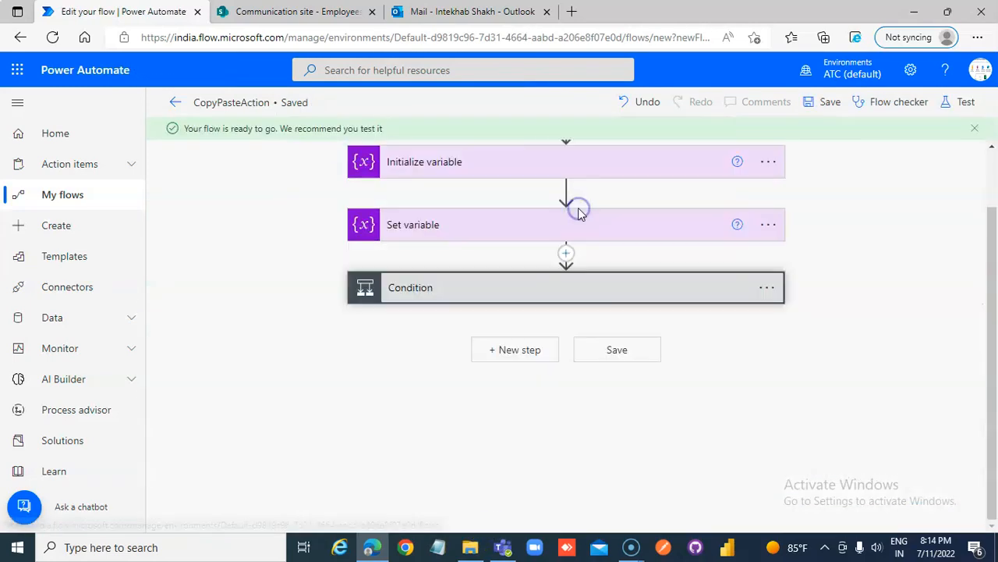
pyautogui.click(965, 101)
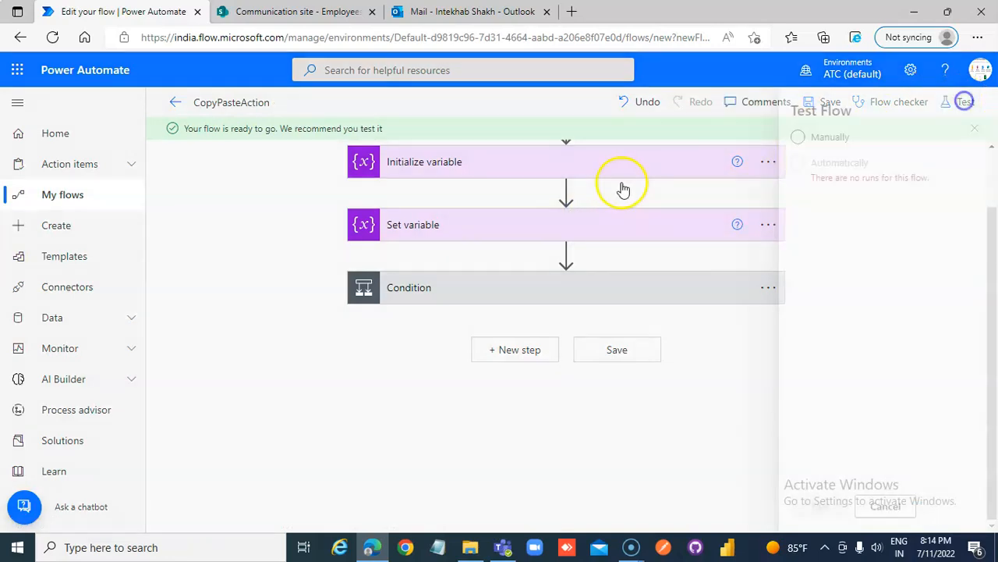
pyautogui.click(964, 101)
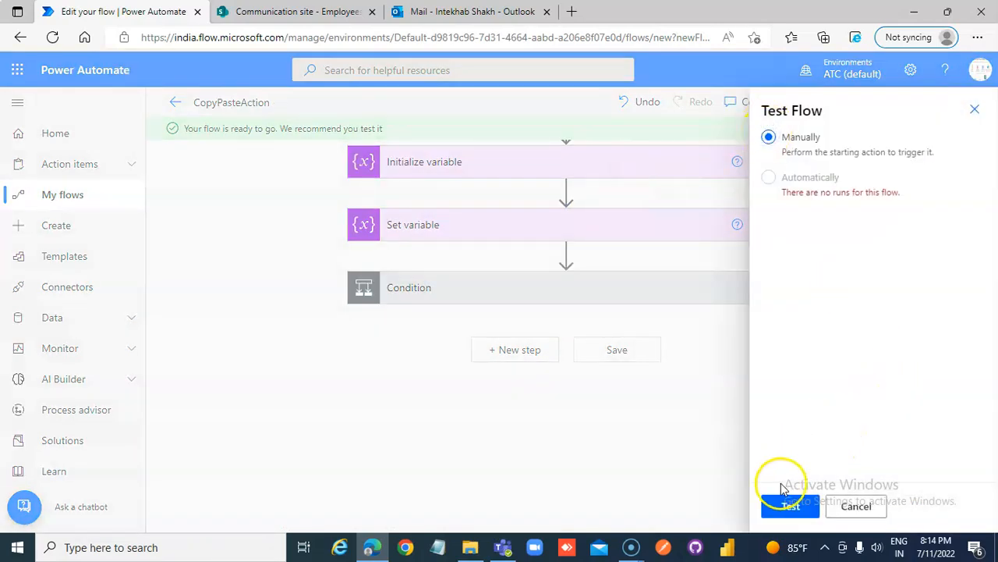
pyautogui.click(789, 505)
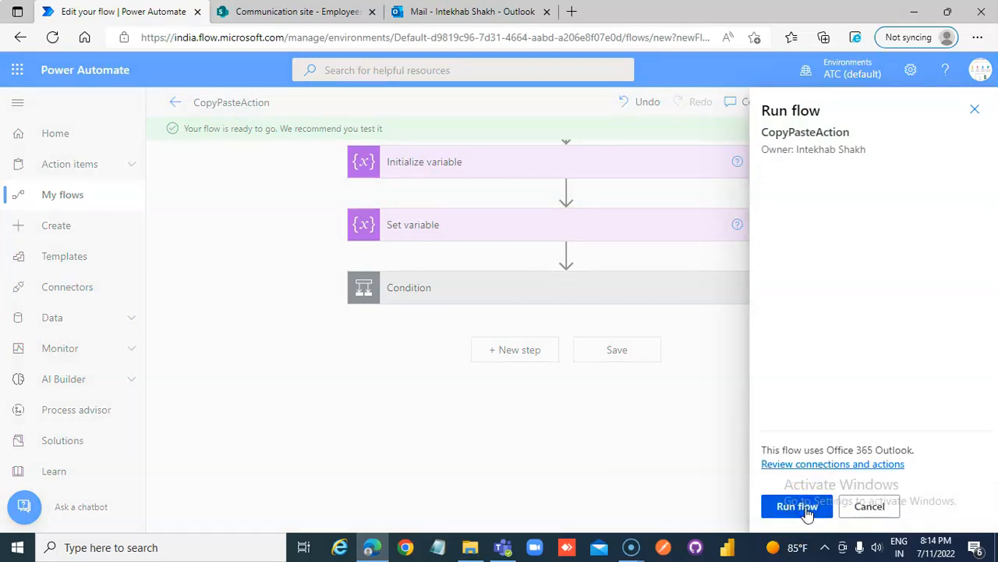
pyautogui.click(795, 506)
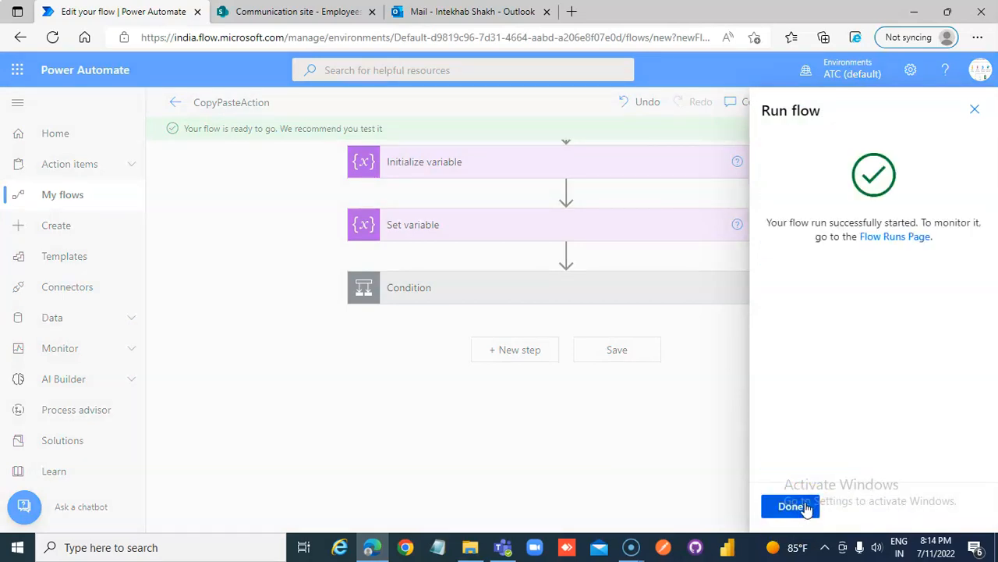
pyautogui.click(789, 506)
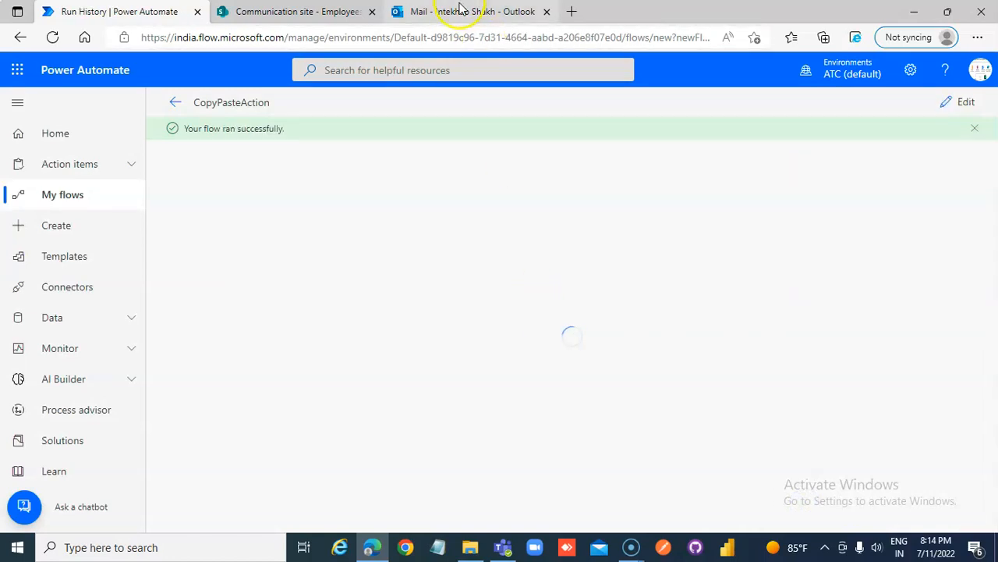
# - Check Outlook for the 'Inside yes' email and return to the flow
pyautogui.click(483, 11)
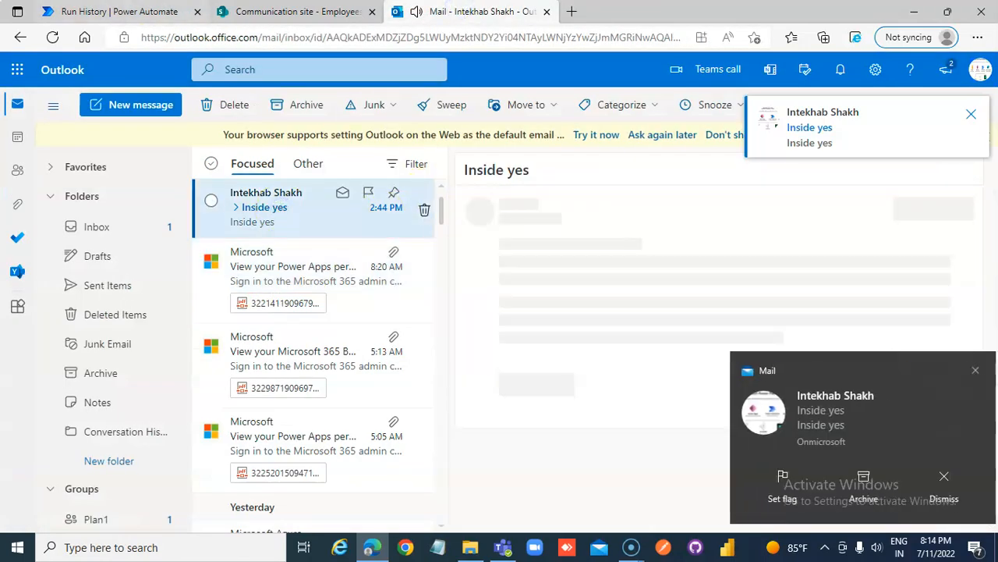
pyautogui.click(110, 11)
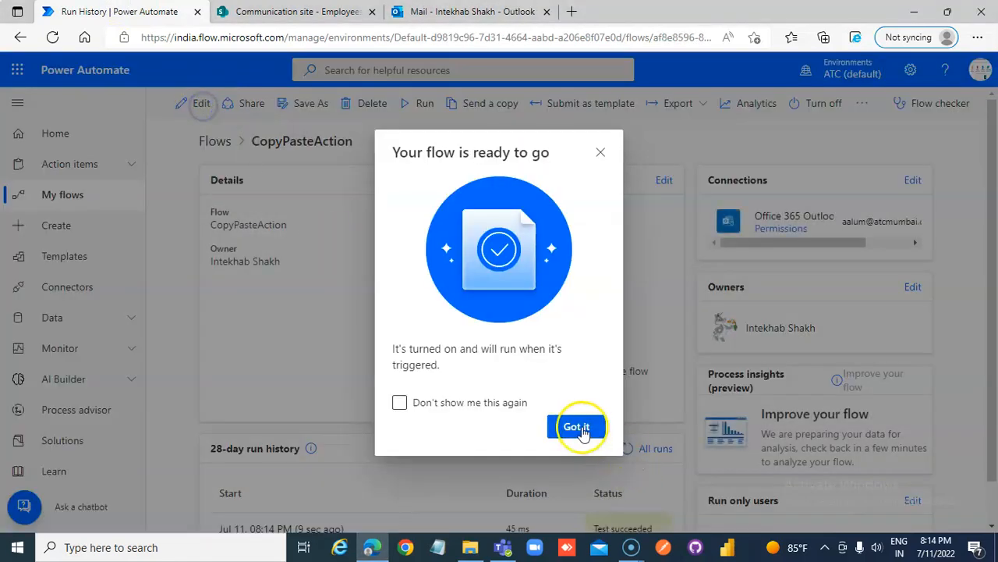
# - Change the Set variable step's value for x to false
pyautogui.click(577, 427)
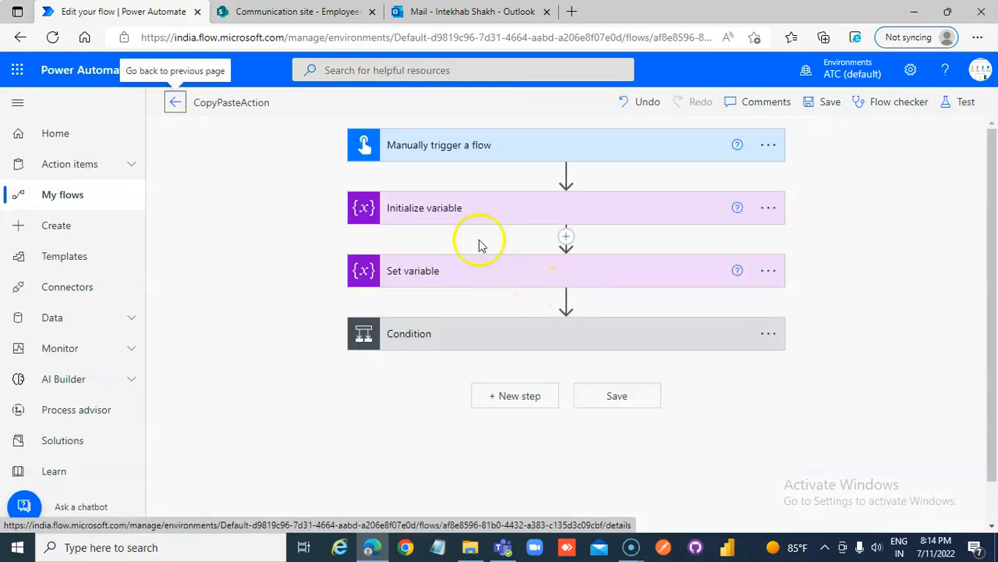
pyautogui.click(412, 272)
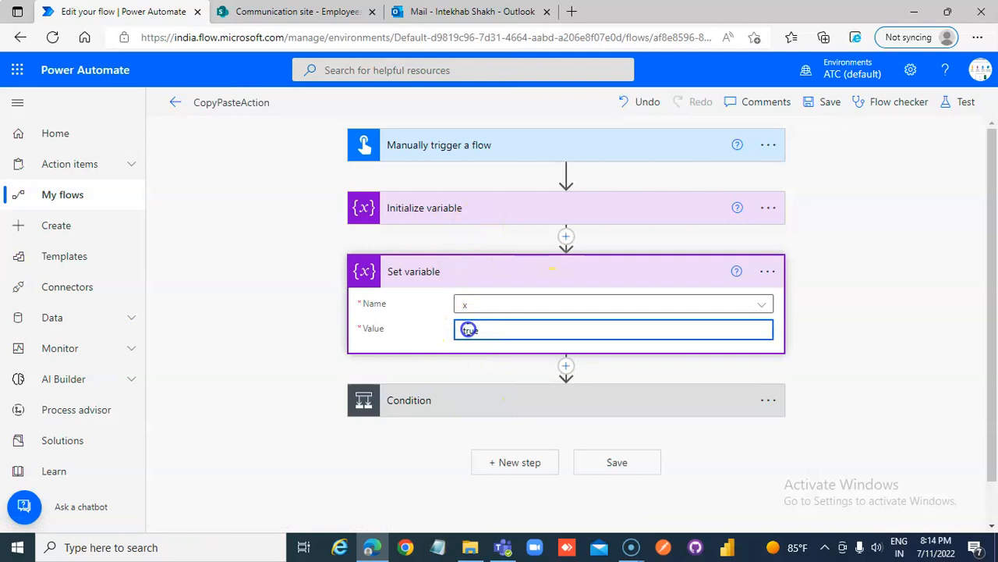
pyautogui.write('false')
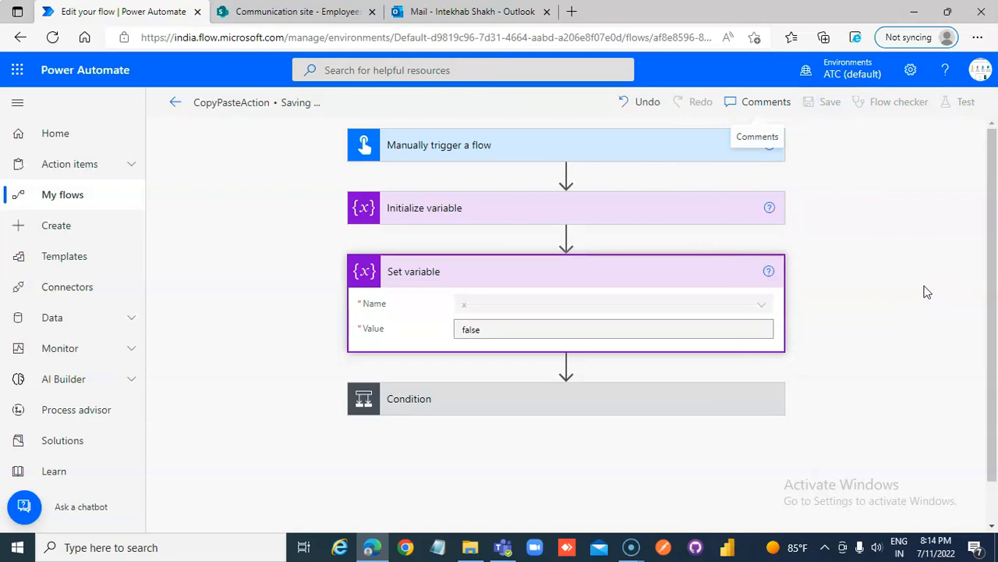
# - Run a second manual test of the flow
pyautogui.click(965, 101)
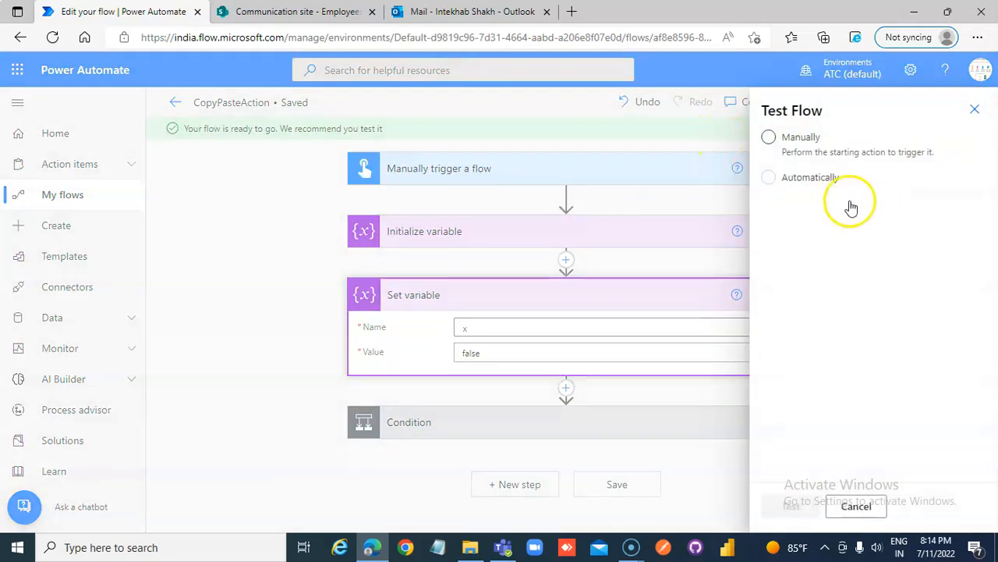
pyautogui.click(768, 137)
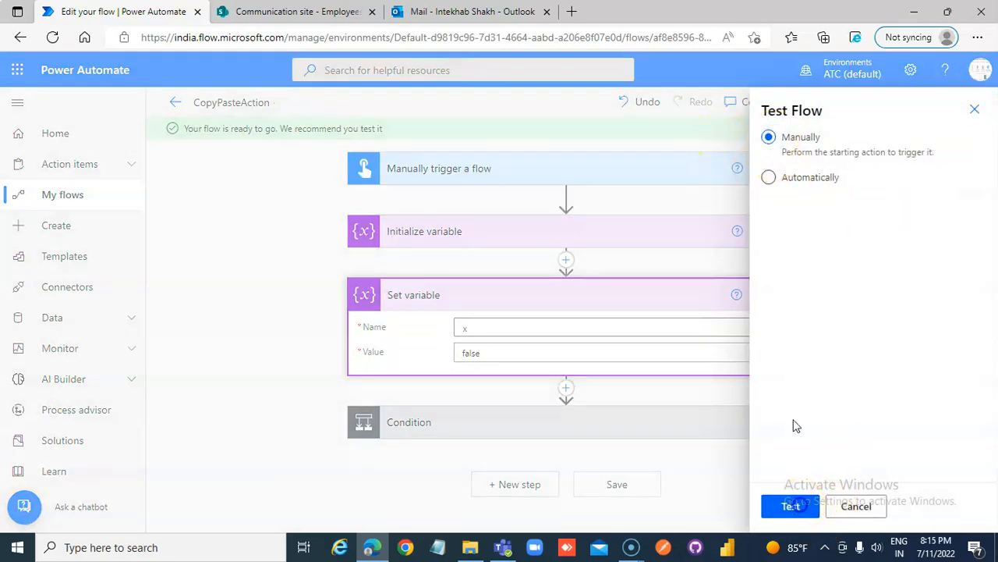
pyautogui.click(791, 506)
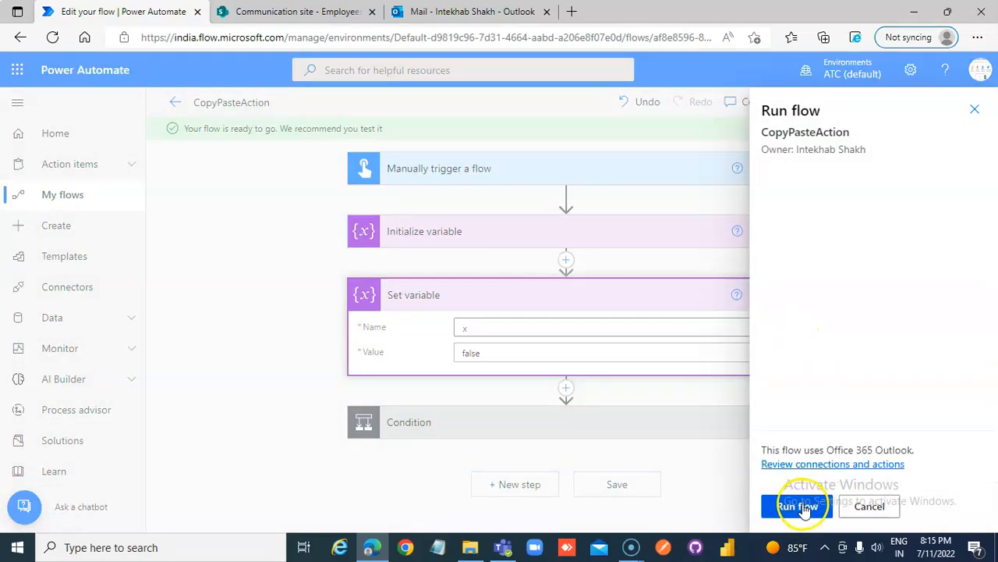
pyautogui.click(796, 505)
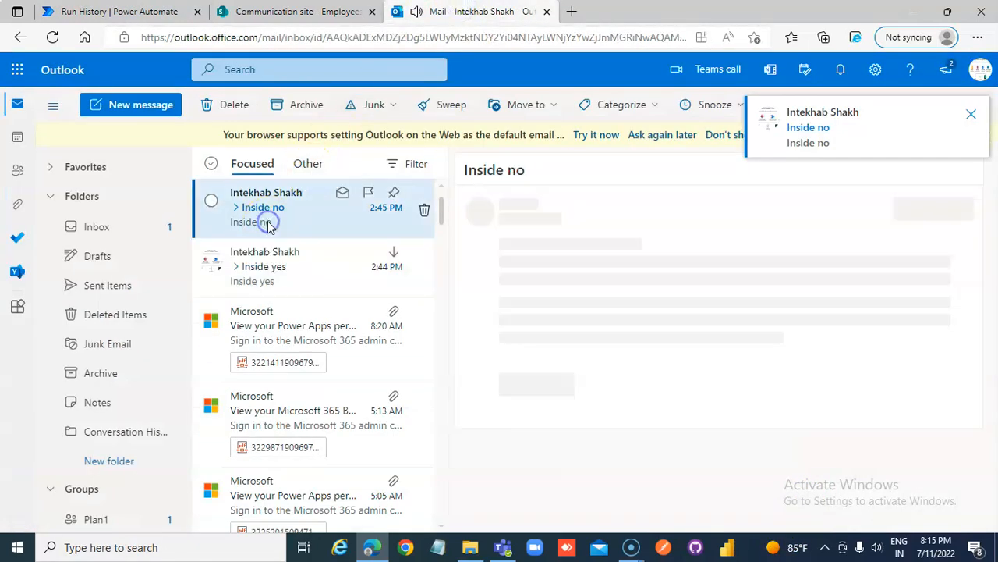
# - Confirm the 'Inside no' email in Outlook and return to the flow details page
pyautogui.click(265, 265)
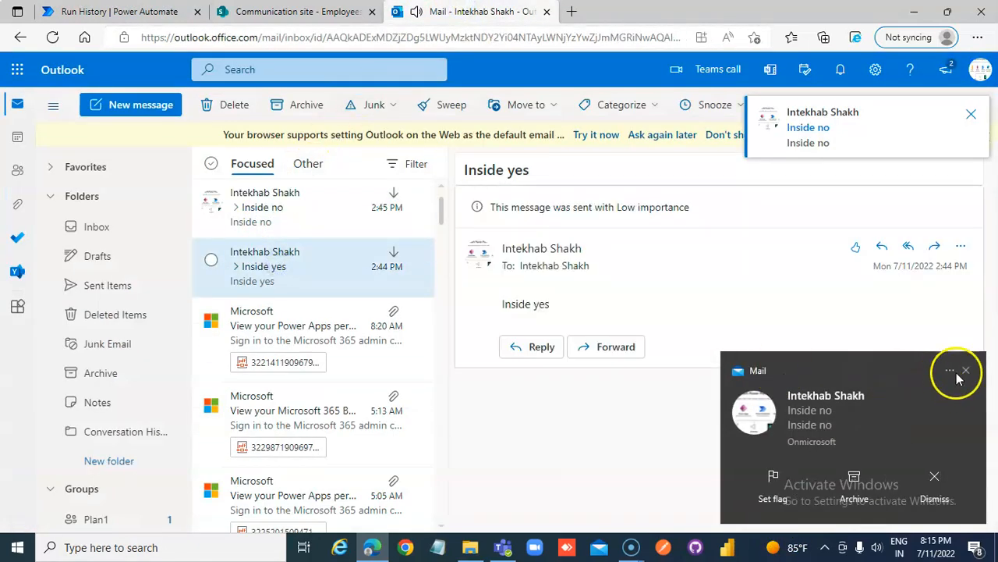
pyautogui.click(117, 11)
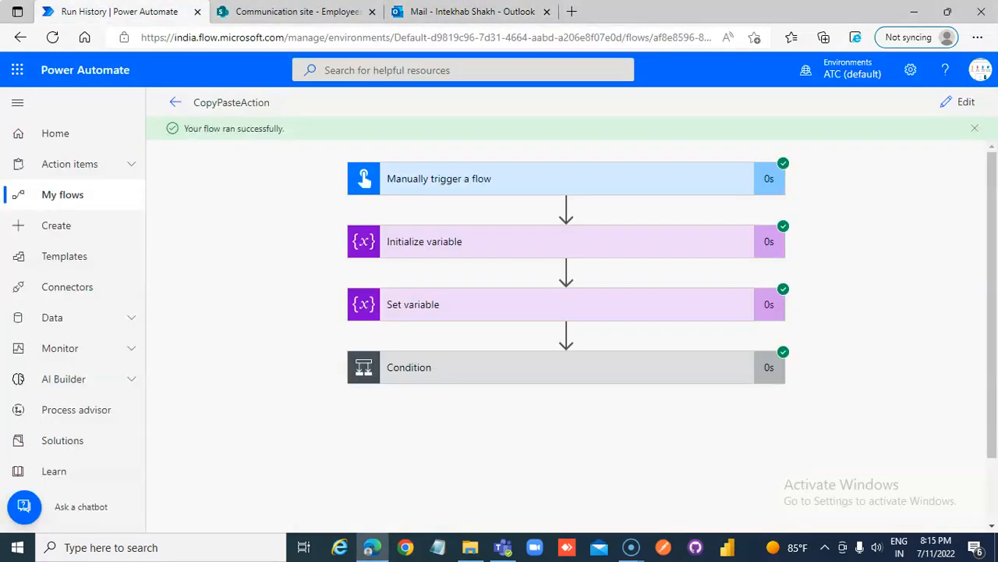
pyautogui.click(174, 102)
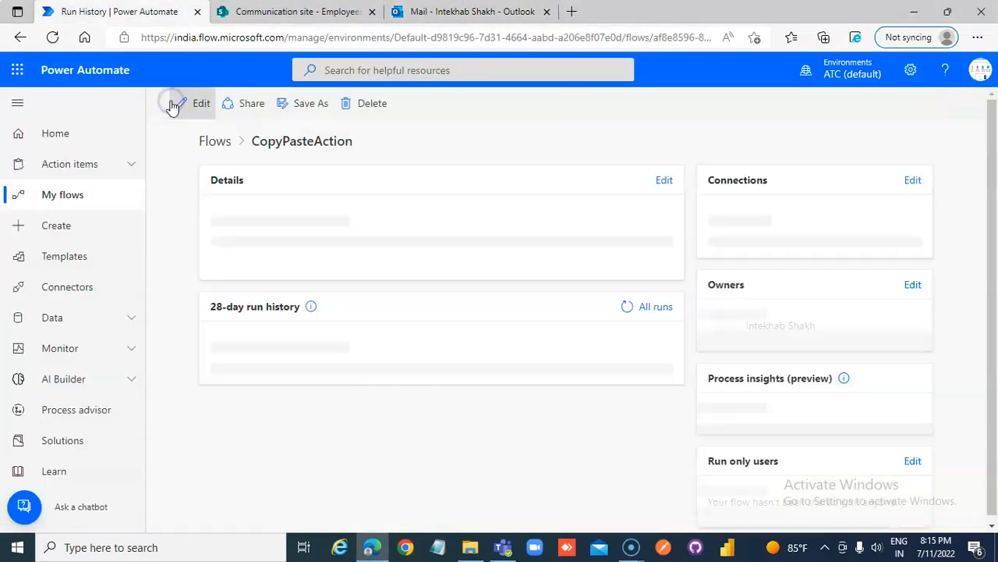